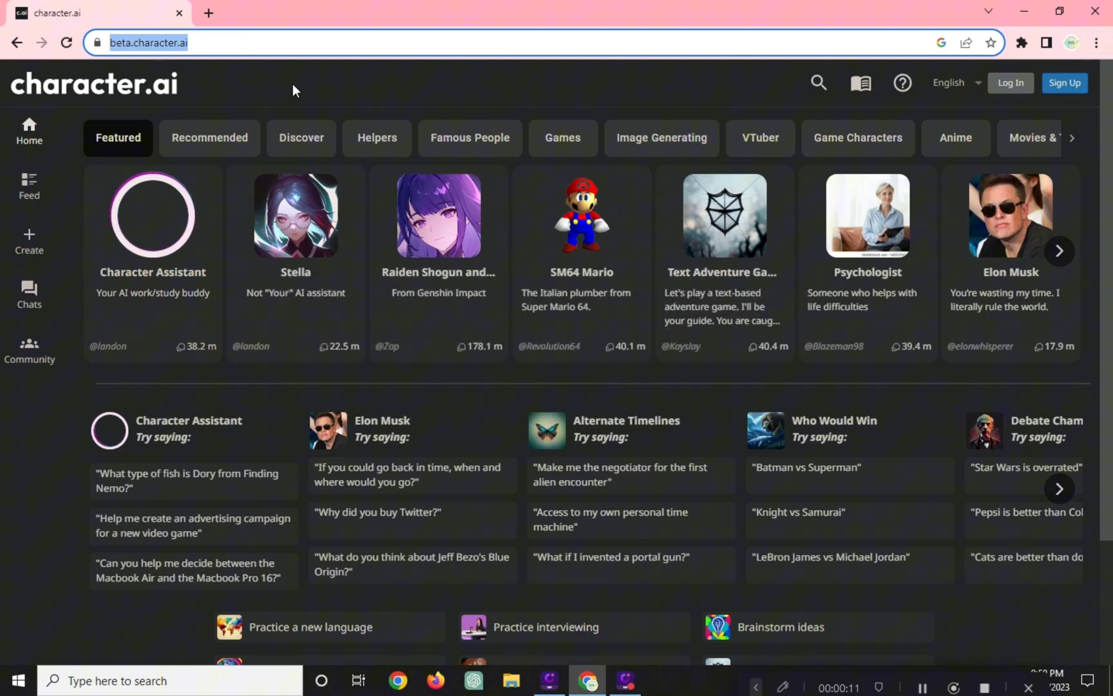
# Reach the Character.AI login form and choose 'Continue with Google' to start signing in
pyautogui.click(177, 42)
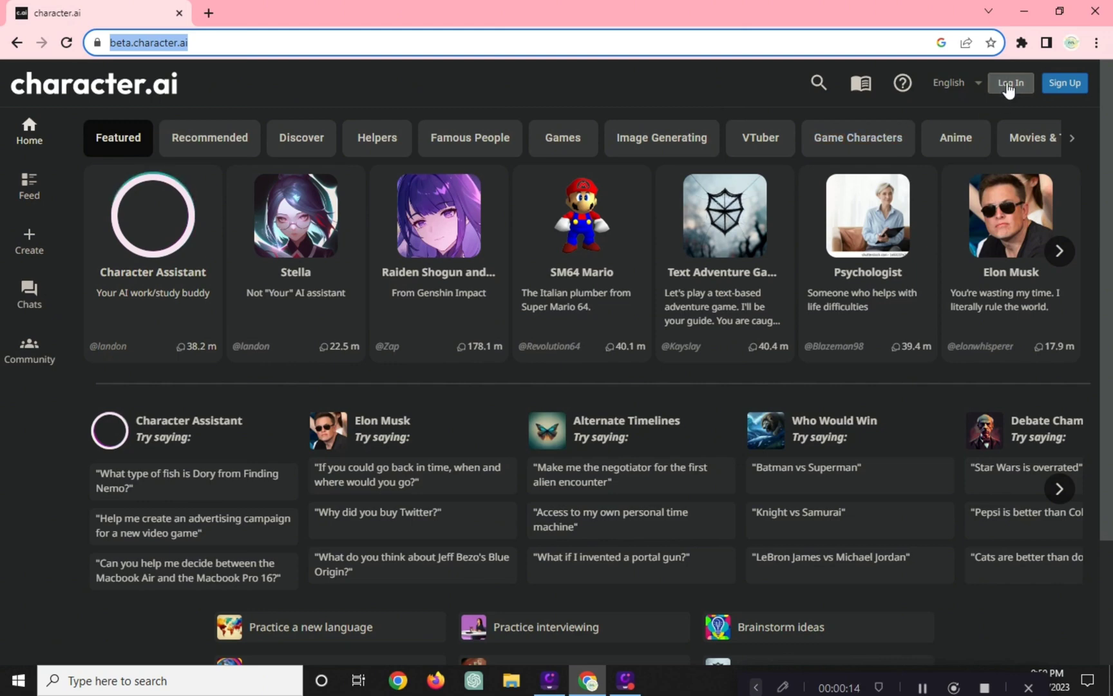
pyautogui.click(1010, 82)
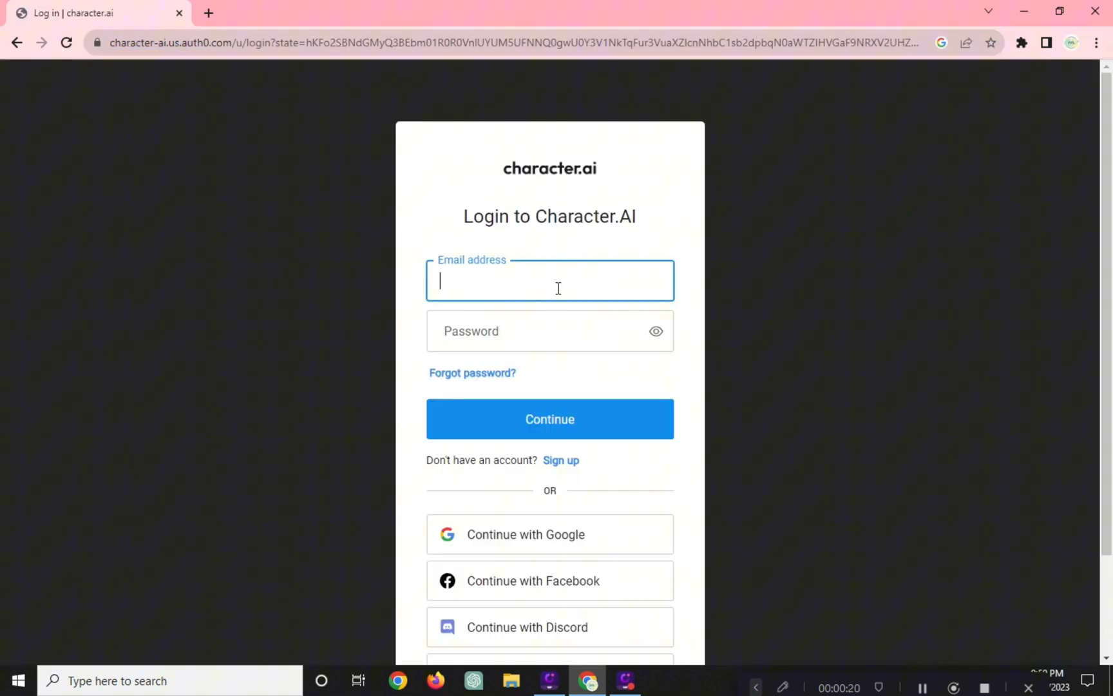
pyautogui.scroll(-3)
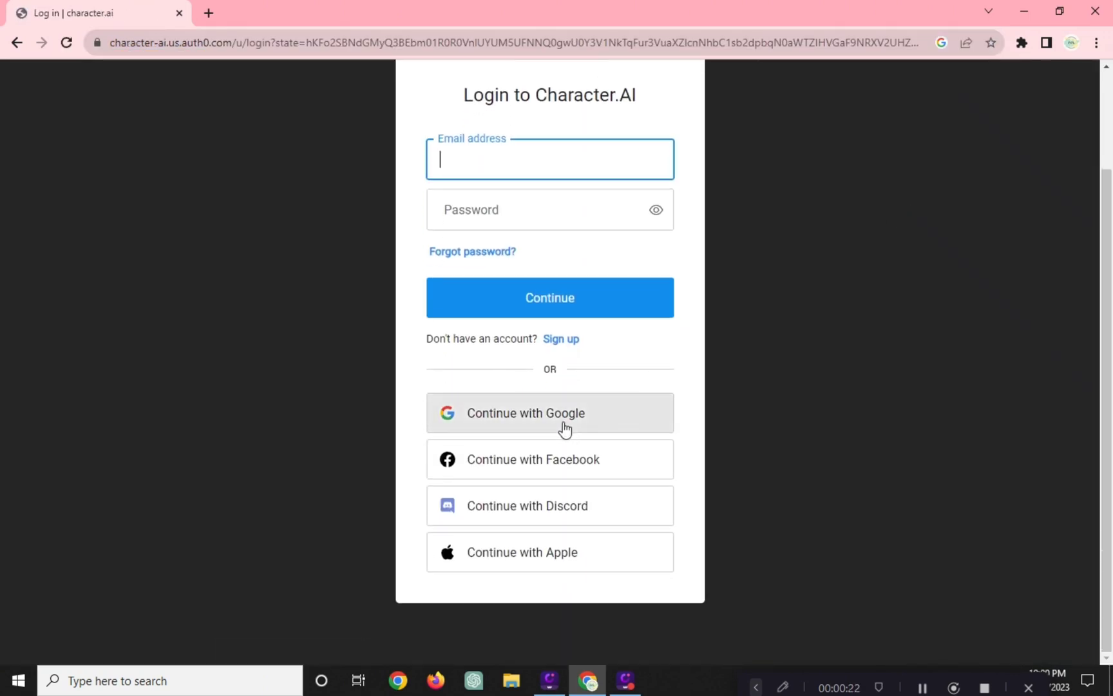
pyautogui.moveTo(553, 513)
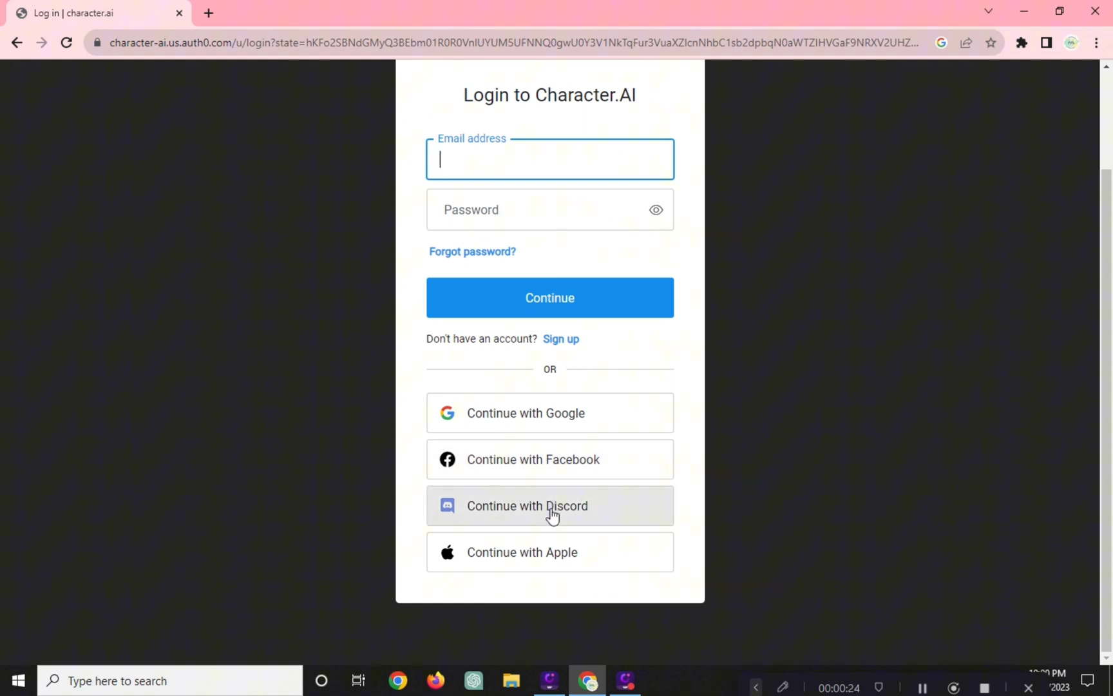
pyautogui.moveTo(566, 418)
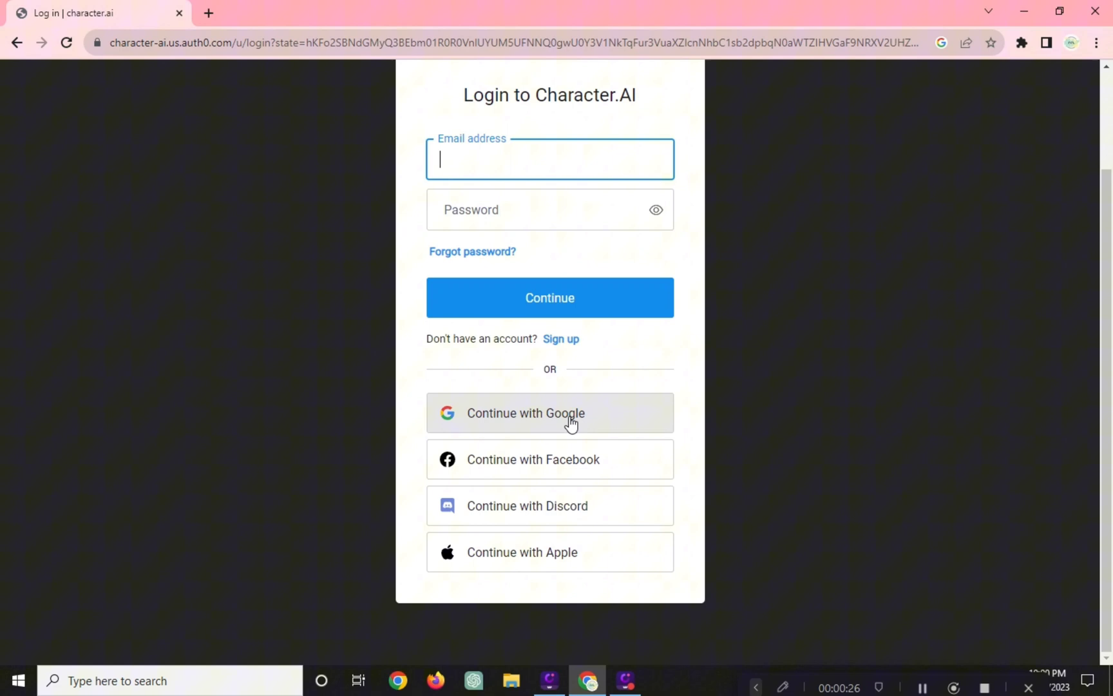
pyautogui.moveTo(565, 333)
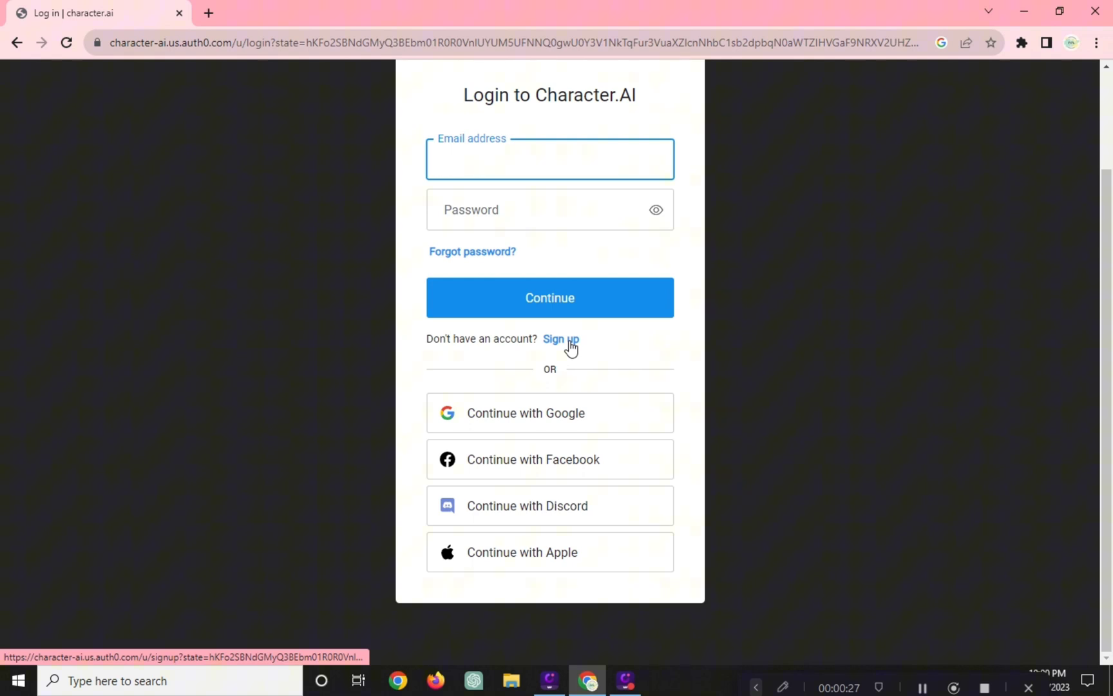
pyautogui.click(550, 160)
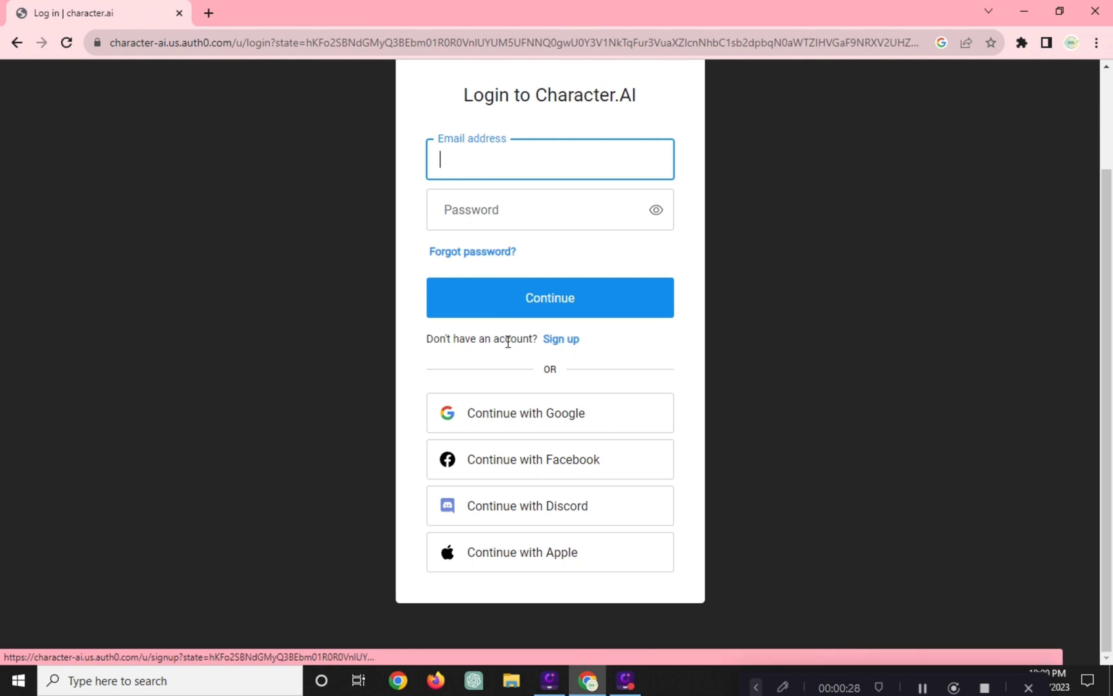
pyautogui.click(550, 412)
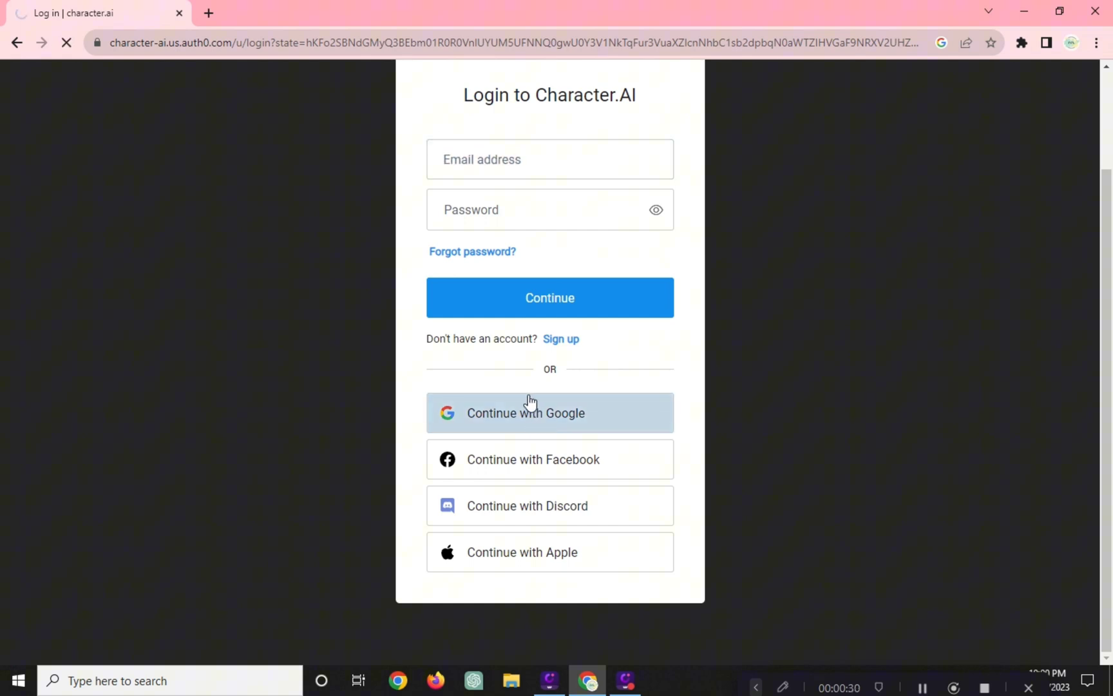
# Pick the existing Google account on the chooser, completing login back to beta.character.ai
pyautogui.click(551, 412)
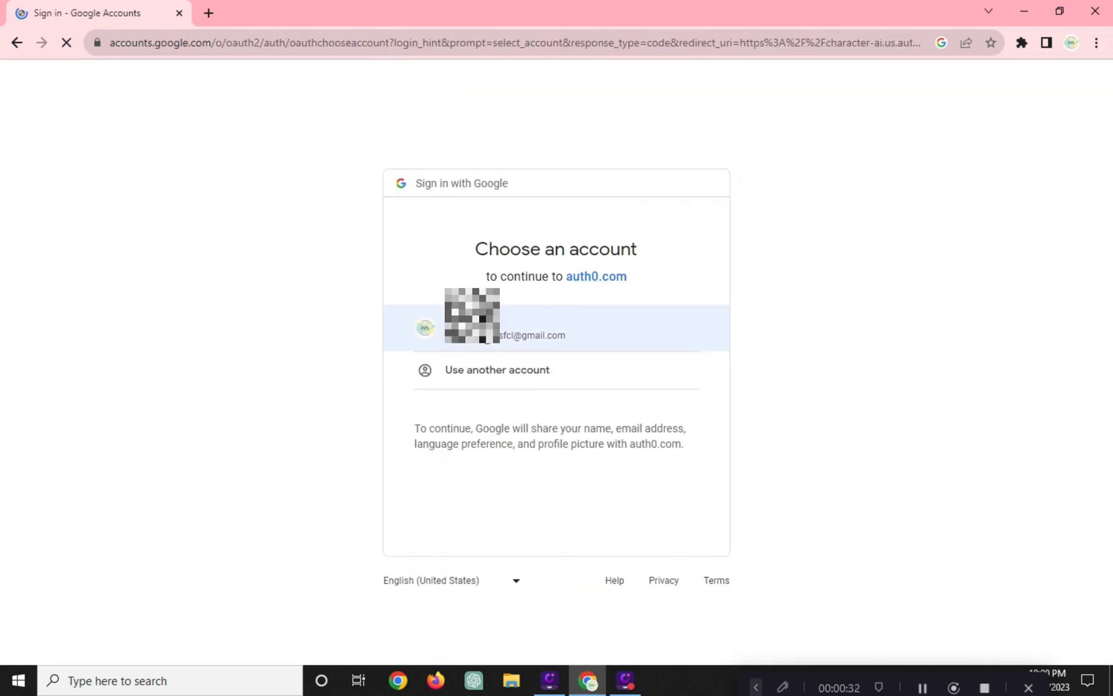
pyautogui.click(510, 330)
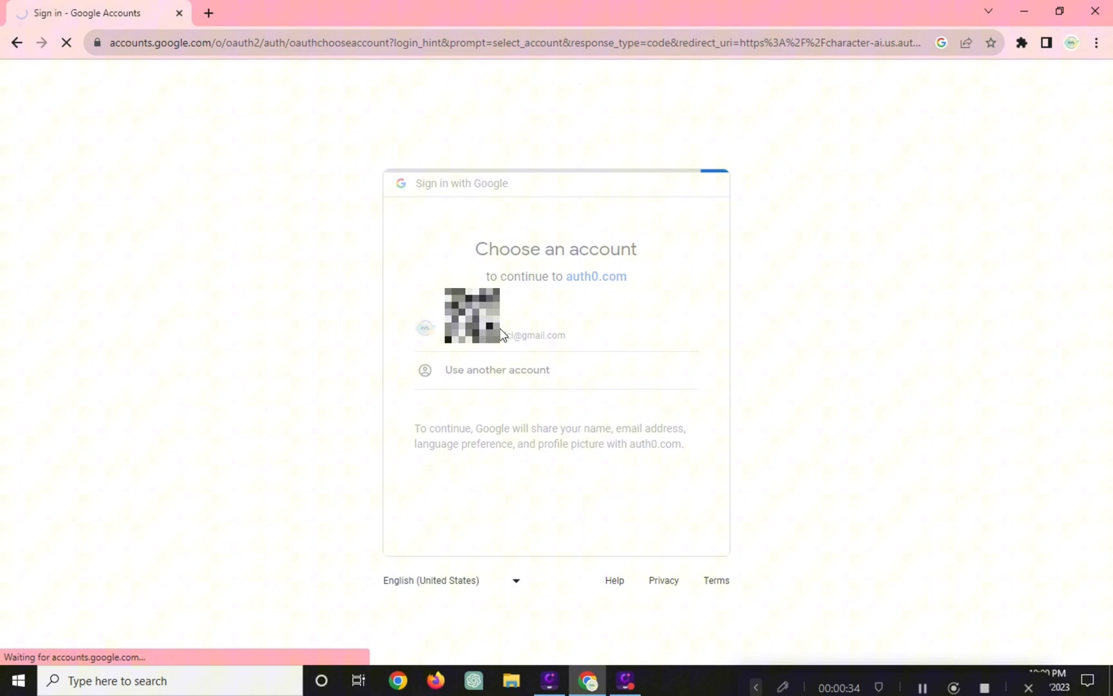
pyautogui.click(497, 324)
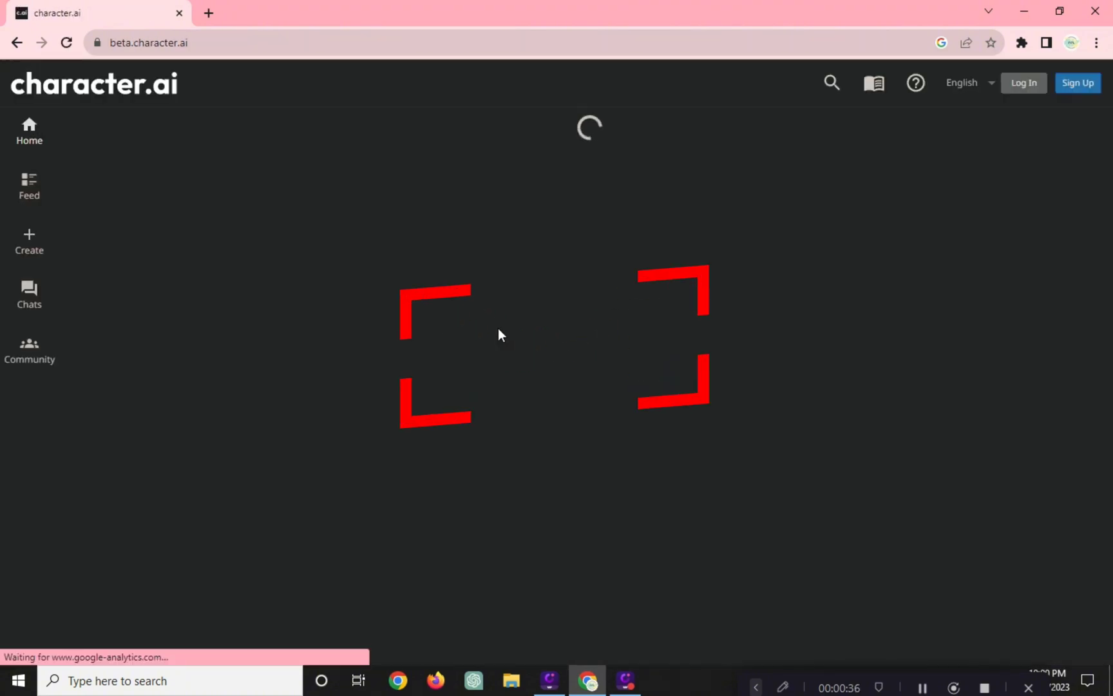